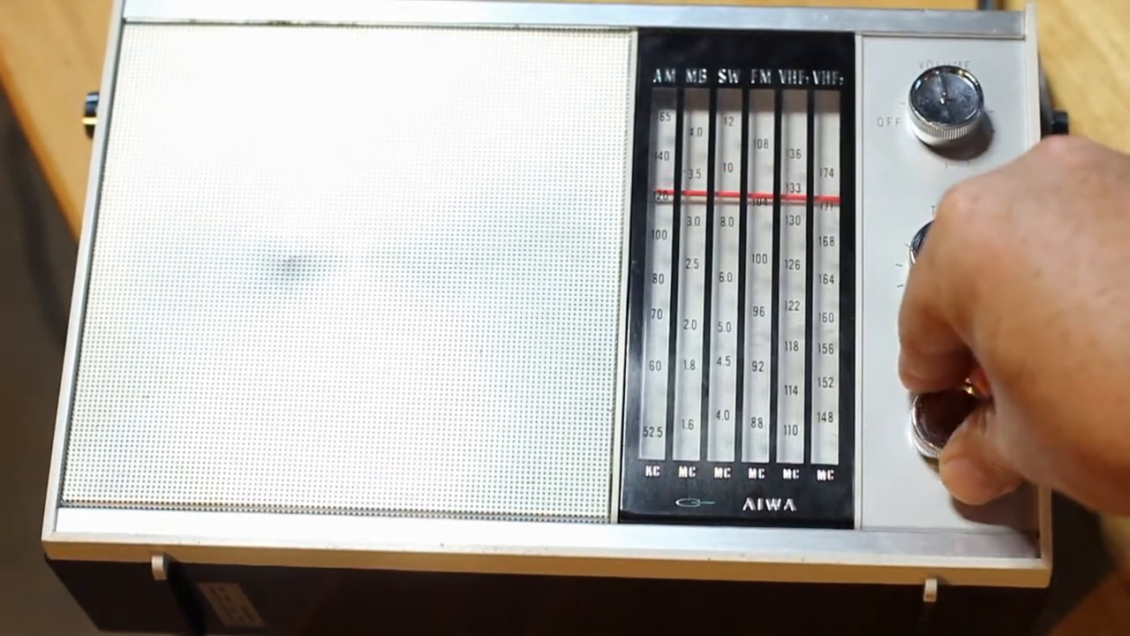
drag(945, 415, 936, 371)
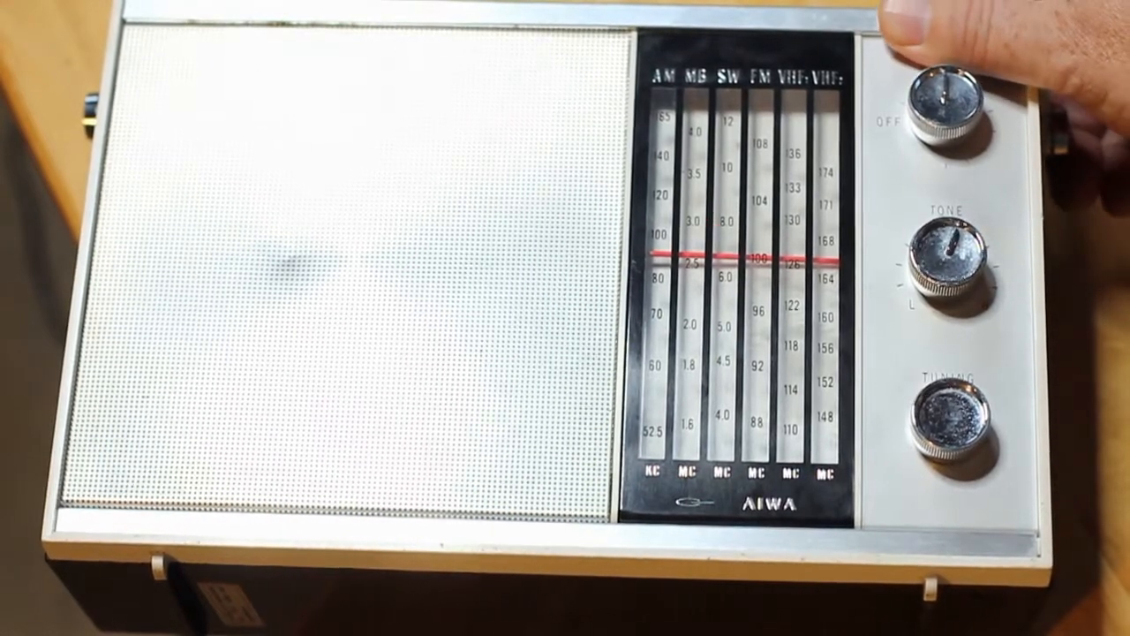
drag(949, 415, 953, 415)
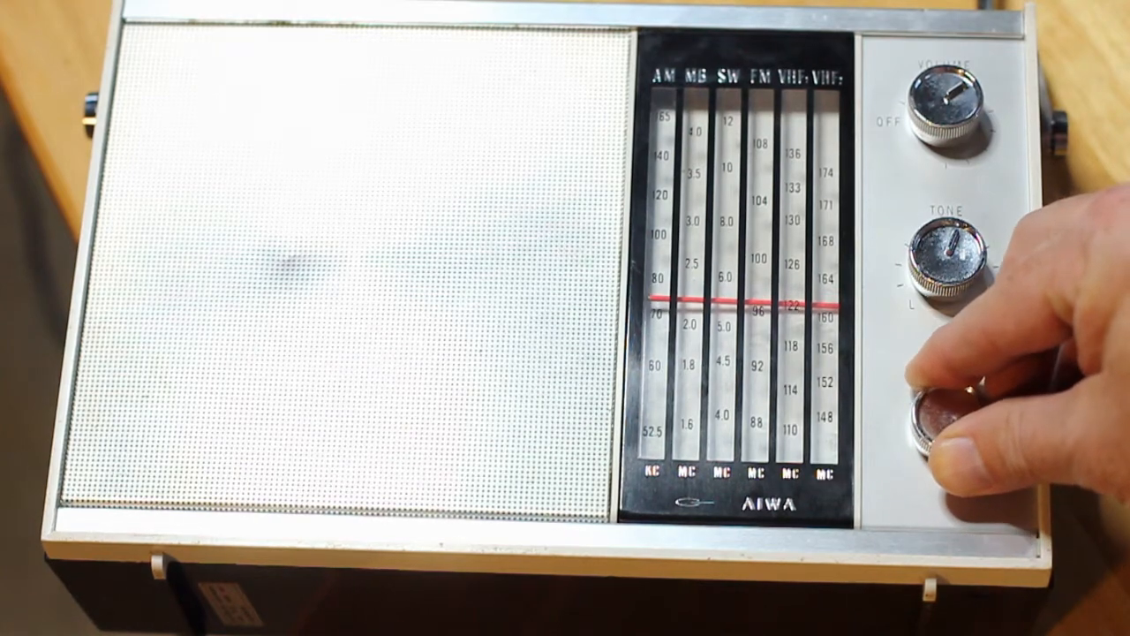
drag(953, 415, 945, 406)
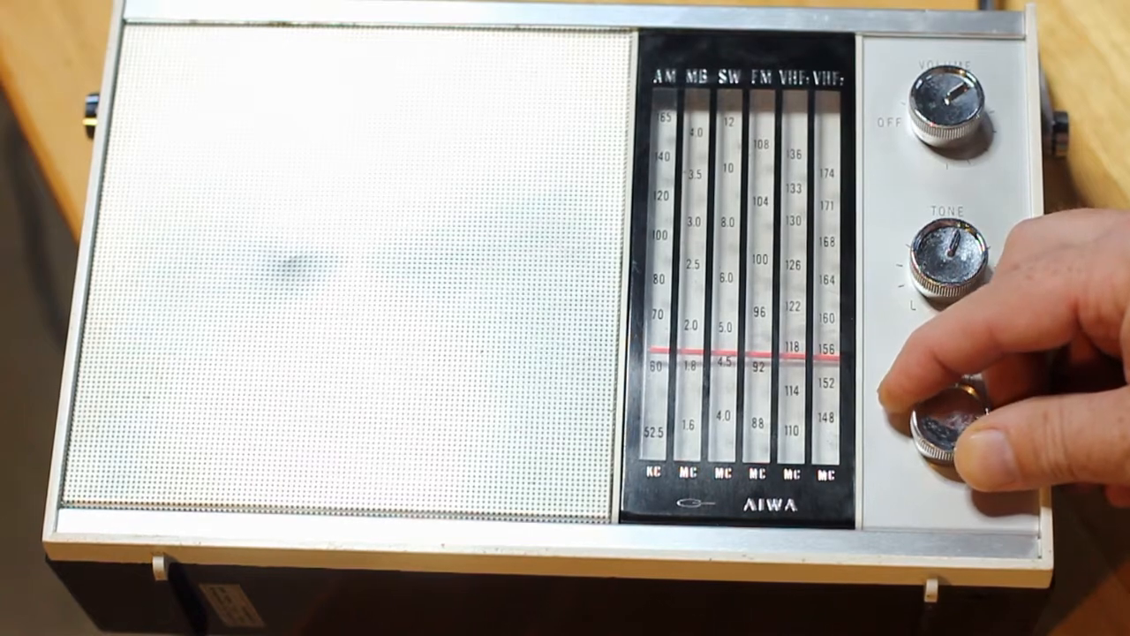
drag(954, 415, 954, 388)
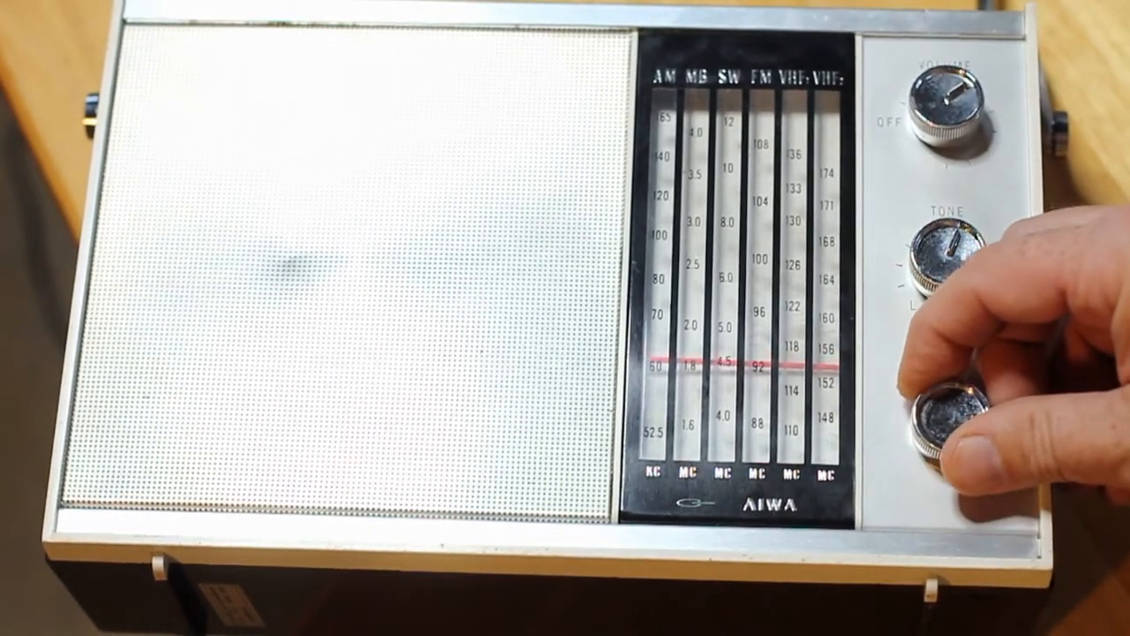